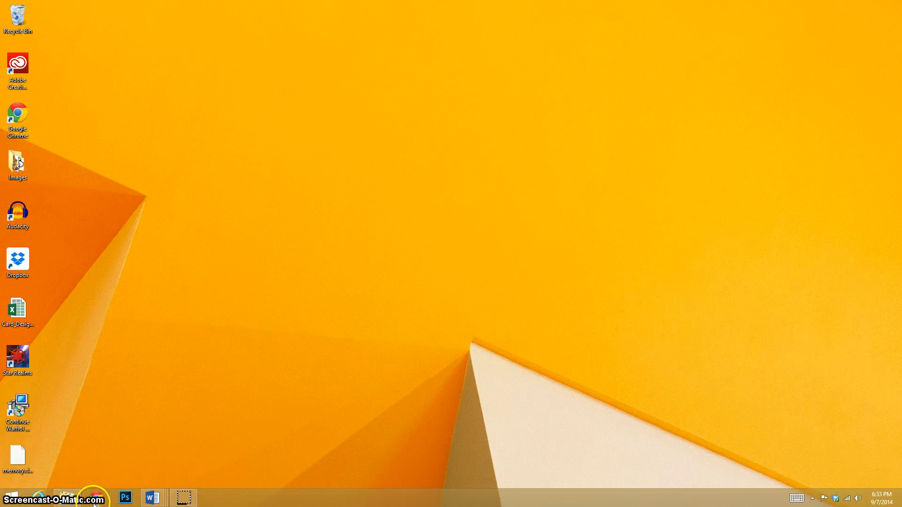
Step: Launch Google Chrome from the taskbar, landing on the HabitRPG tasks page
{"action": "left_click", "coordinate": [93, 497]}
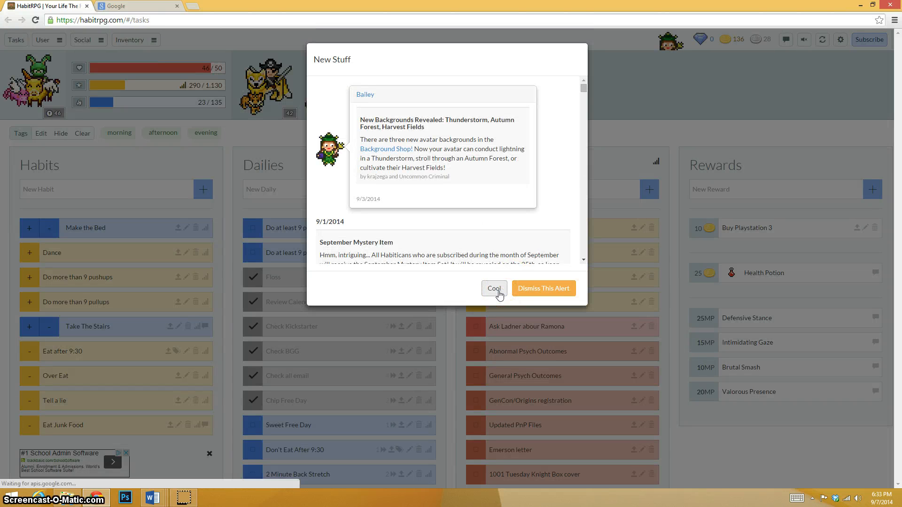
Step: Dismiss HabitRPG's New Stuff announcement with Cool before heading to Blackboard
{"action": "left_click", "coordinate": [493, 288]}
{"action": "type", "text": "a"}
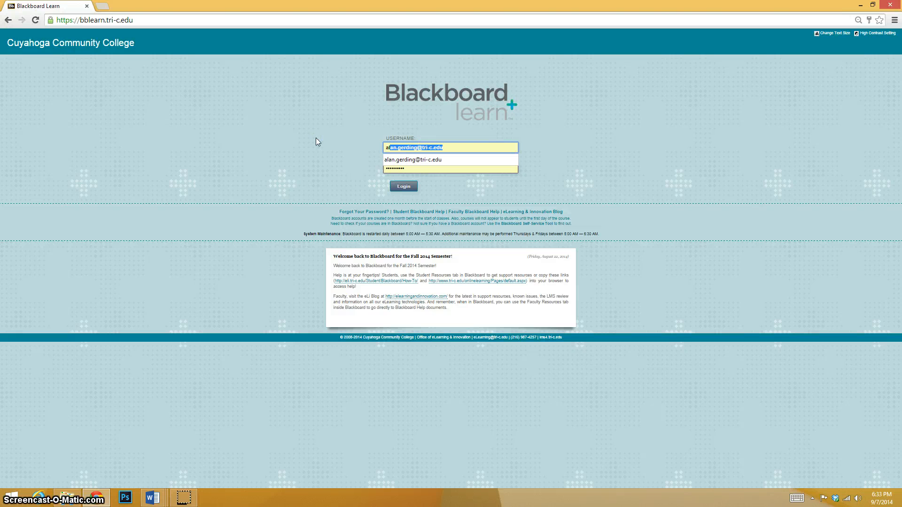
Step: Log in to Blackboard and reach the PSY1010 General Psychology course's Assignments folder via Lessons
{"action": "left_click", "coordinate": [403, 187]}
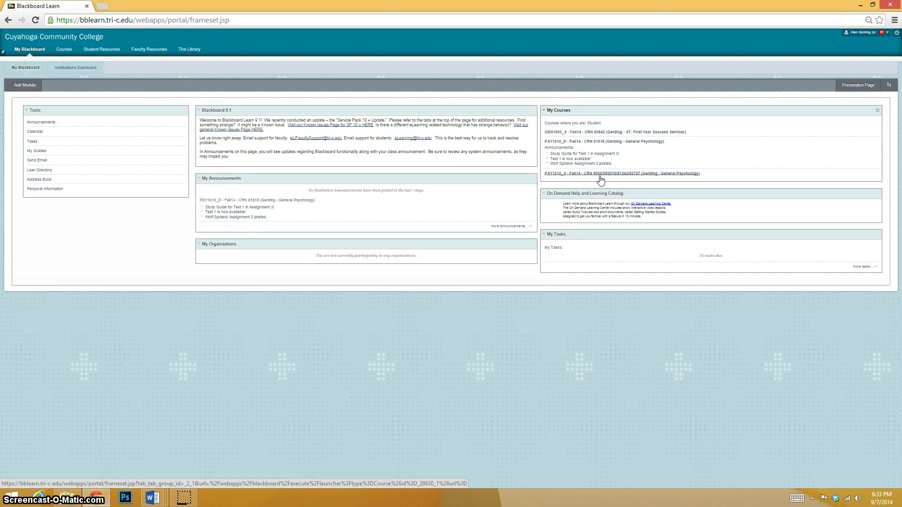
{"action": "left_click", "coordinate": [620, 173]}
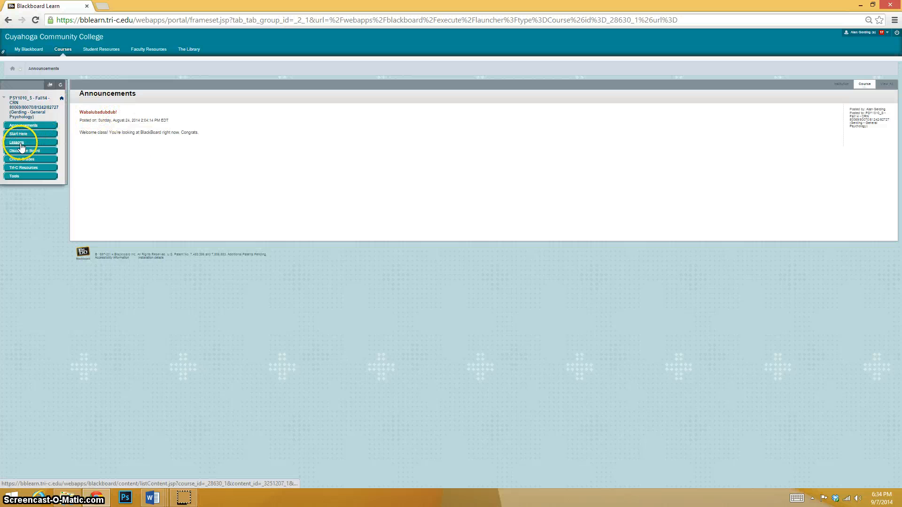
{"action": "left_click", "coordinate": [16, 142]}
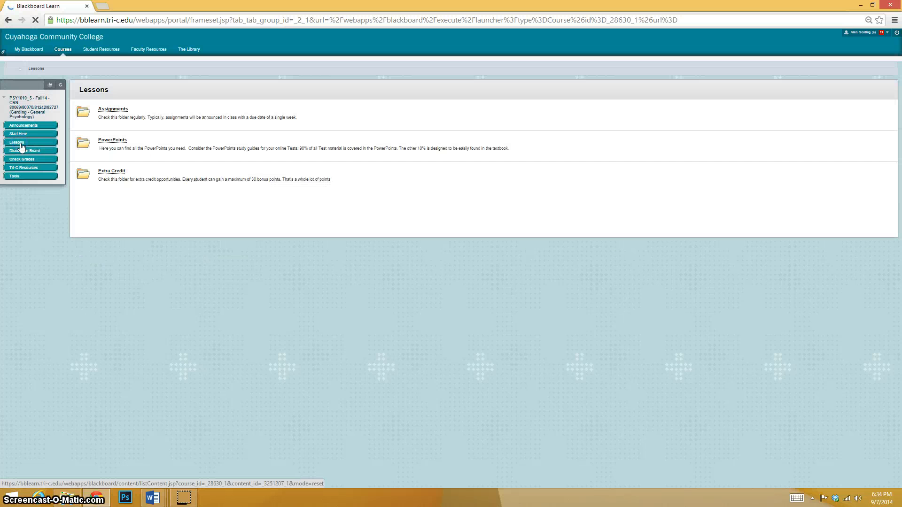
{"action": "left_click", "coordinate": [113, 109]}
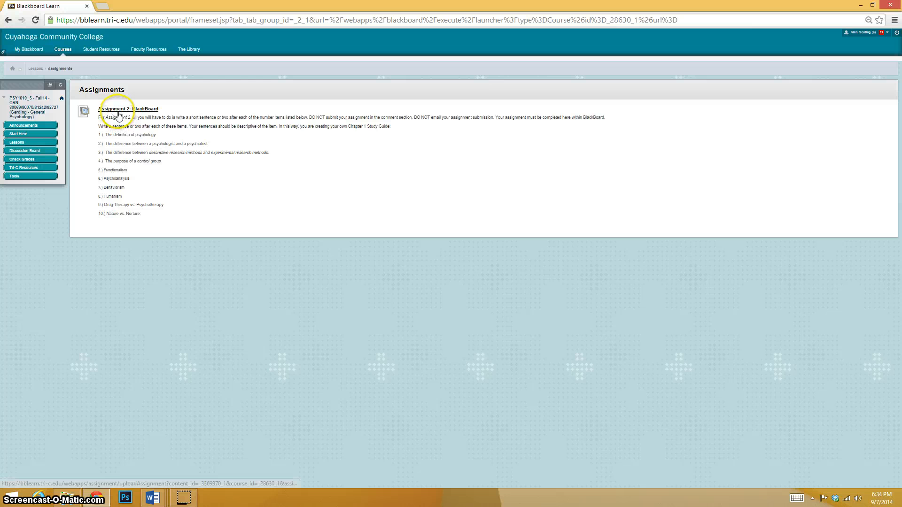
Step: Open the Assignment 2: BlackBoard upload page with its due date, topics and submission area
{"action": "left_click", "coordinate": [128, 109]}
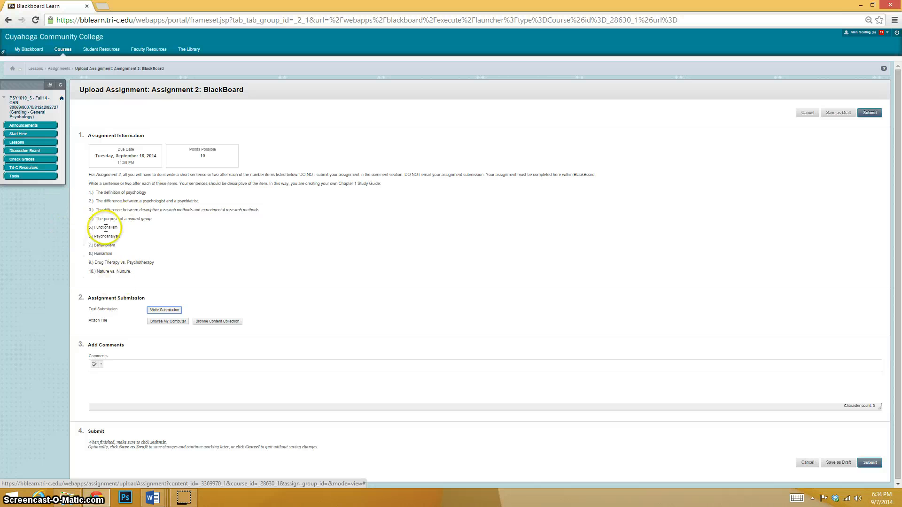
{"action": "mouse_move", "coordinate": [245, 203]}
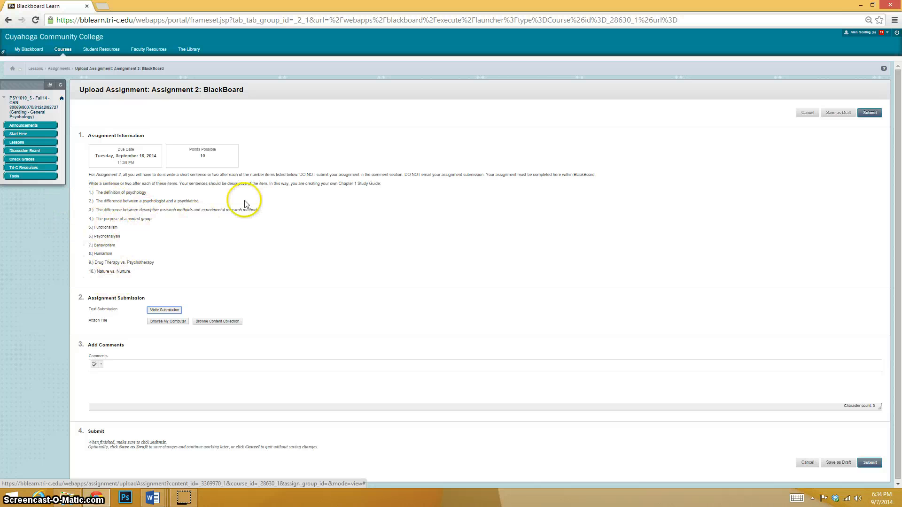
{"action": "mouse_move", "coordinate": [315, 184]}
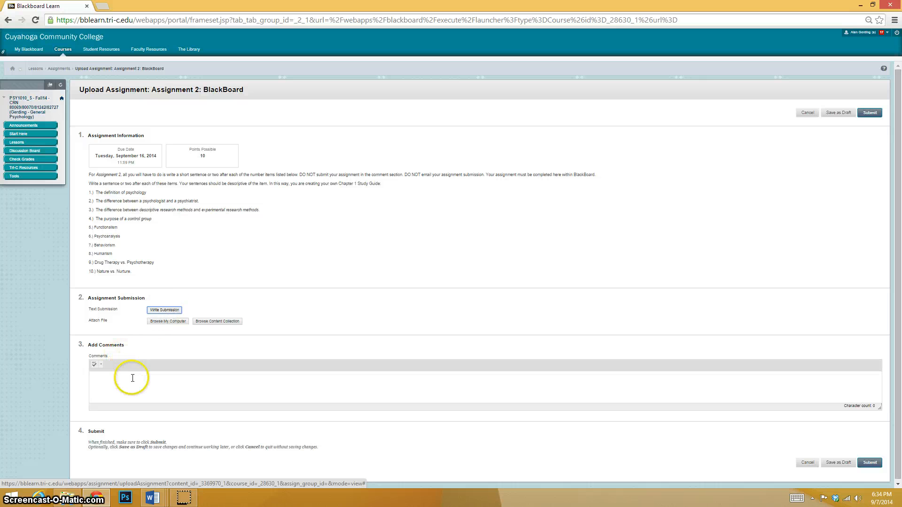
Step: Enter the comment "This is not where you want to type your answers." in the Comments box
{"action": "left_click", "coordinate": [132, 378]}
{"action": "type", "text": "This is not where you want to type your a"}
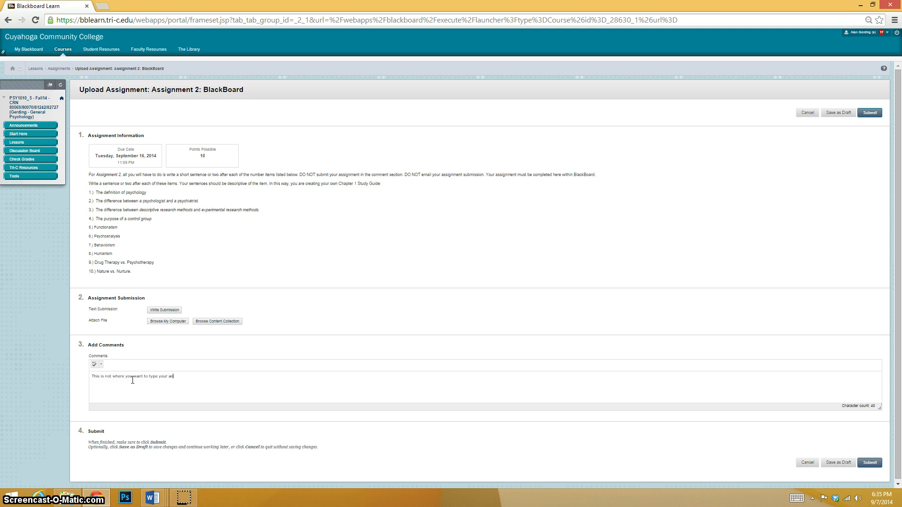
{"action": "type", "text": "nswers."}
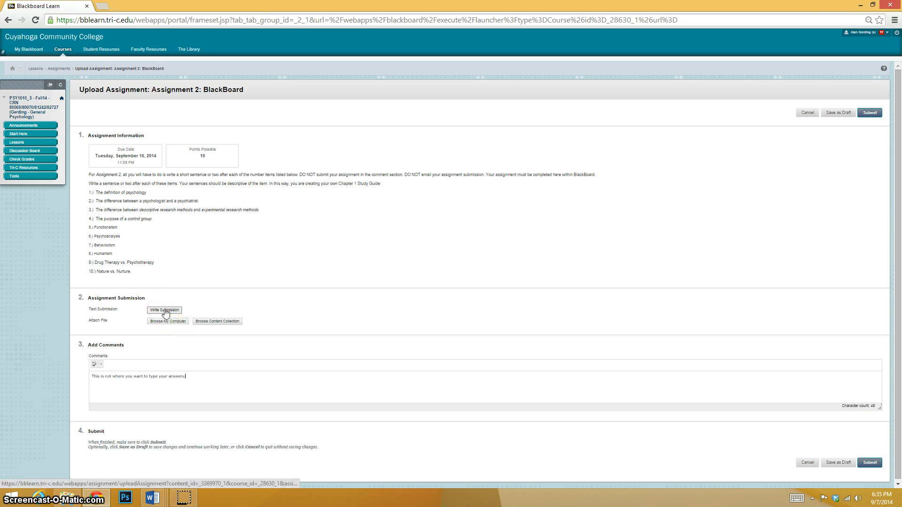
{"action": "left_click", "coordinate": [164, 311]}
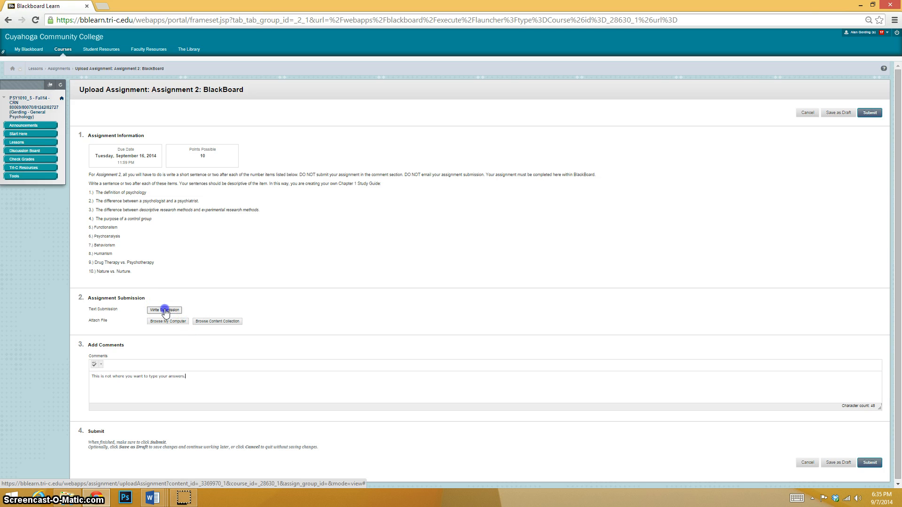
Step: Copy the ten numbered questions from the submission page, acknowledge the copy alert, and switch to Word
{"action": "left_click", "coordinate": [163, 310]}
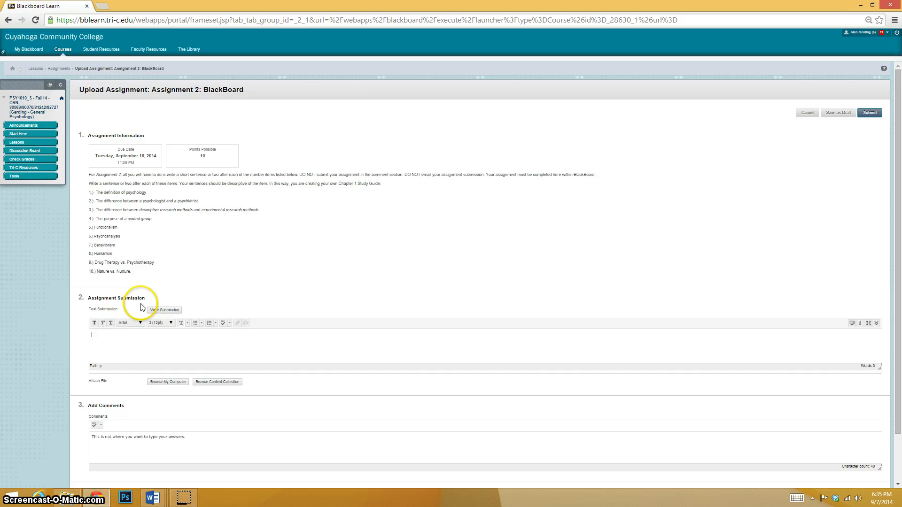
{"action": "left_click_drag", "start_coordinate": [89, 191], "coordinate": [130, 271]}
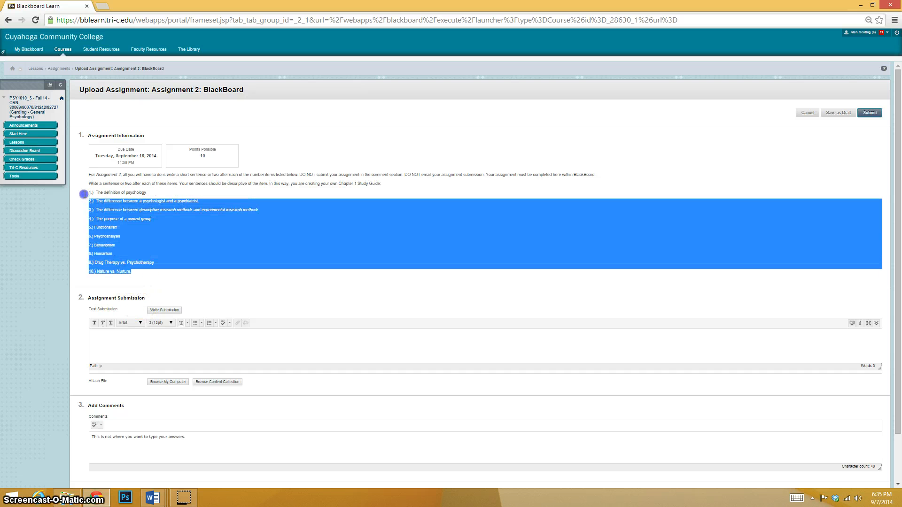
{"action": "right_click", "coordinate": [138, 201]}
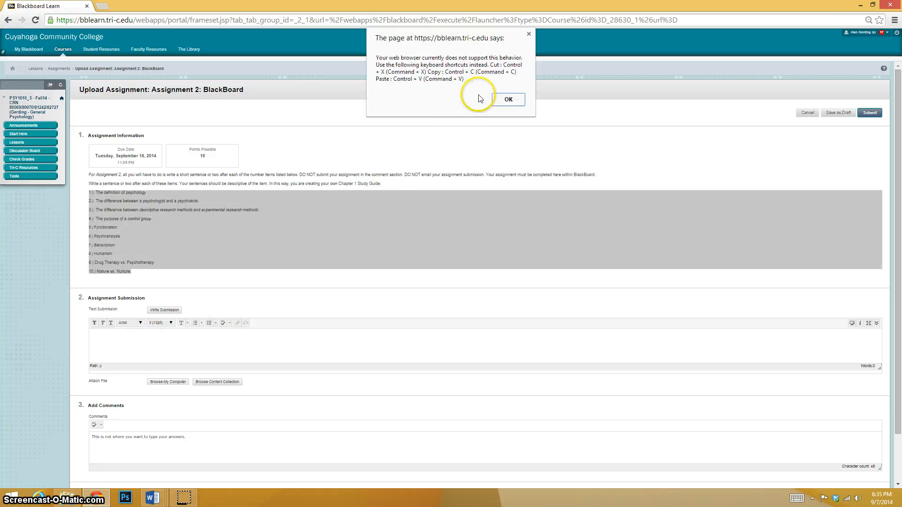
{"action": "left_click", "coordinate": [507, 99]}
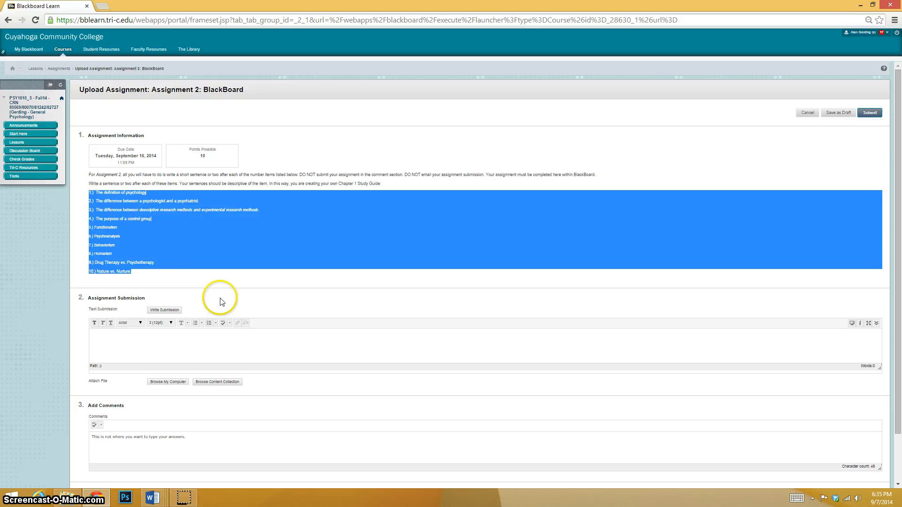
{"action": "left_click", "coordinate": [132, 275]}
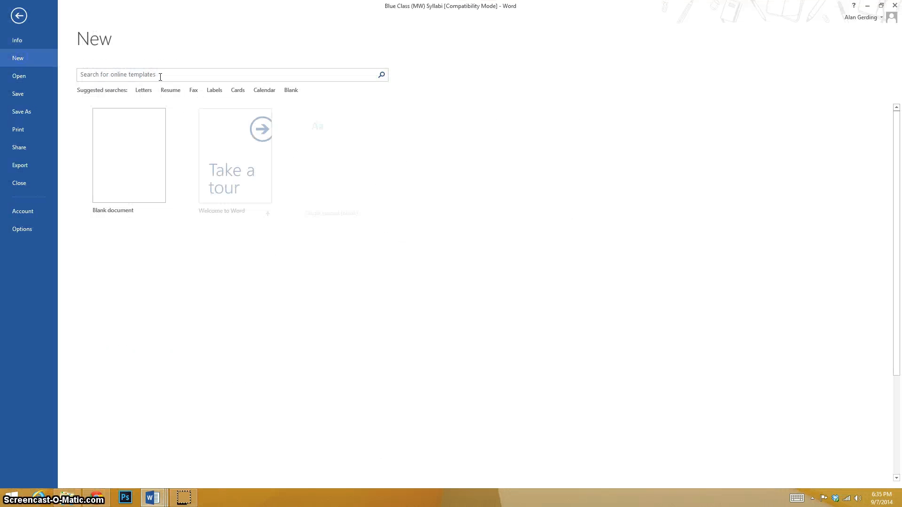
Step: Paste the ten questions into a new blank Word document and return to the Blackboard window
{"action": "left_click", "coordinate": [129, 155]}
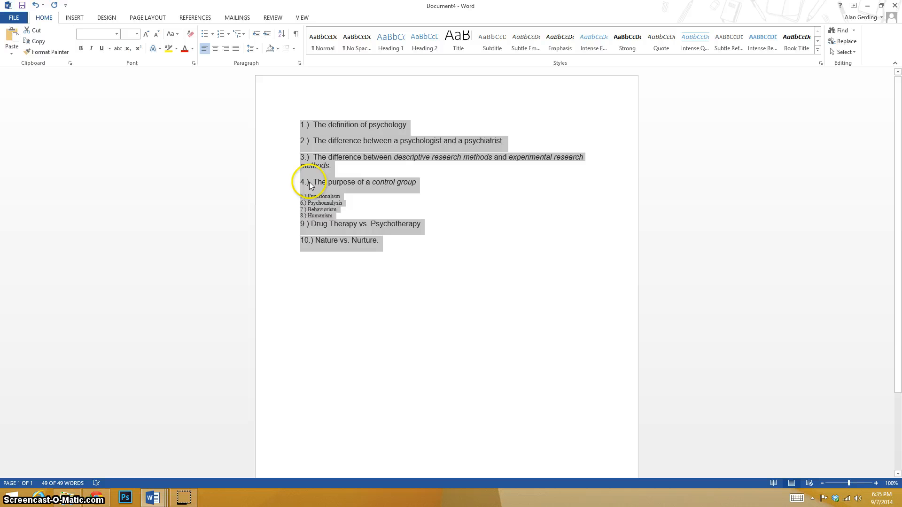
{"action": "mouse_move", "coordinate": [271, 250]}
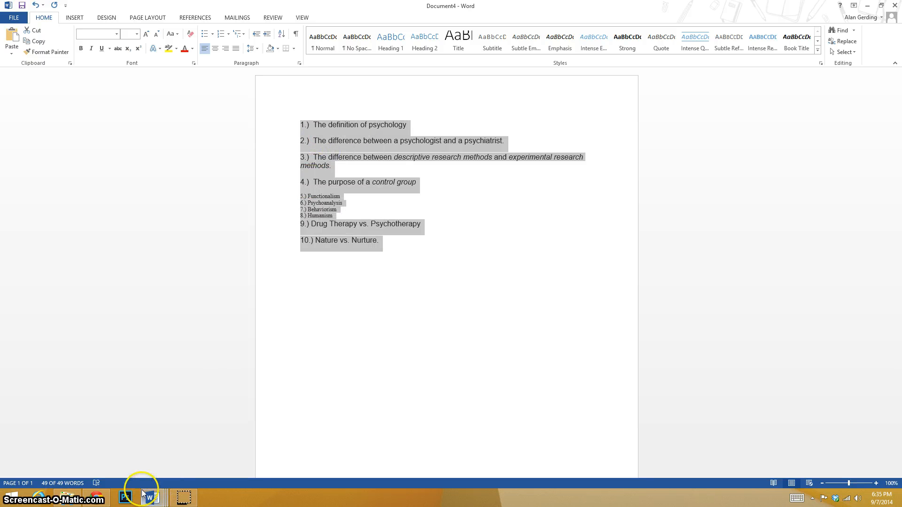
{"action": "left_click", "coordinate": [96, 497]}
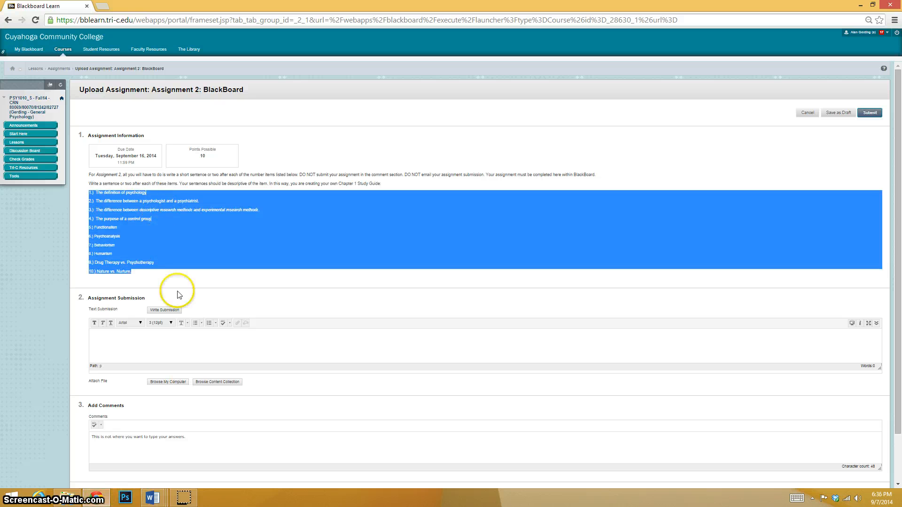
Step: Paste the questions into the Text Submission box and answer items 1 and 2 ("The study of mental pro… behav…", "Write…")
{"action": "left_click", "coordinate": [133, 335]}
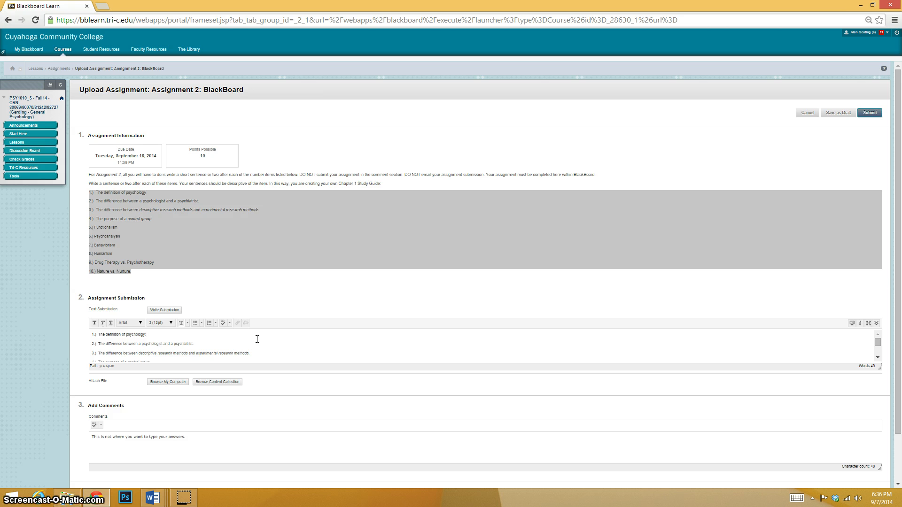
{"action": "type", "text": "The study"}
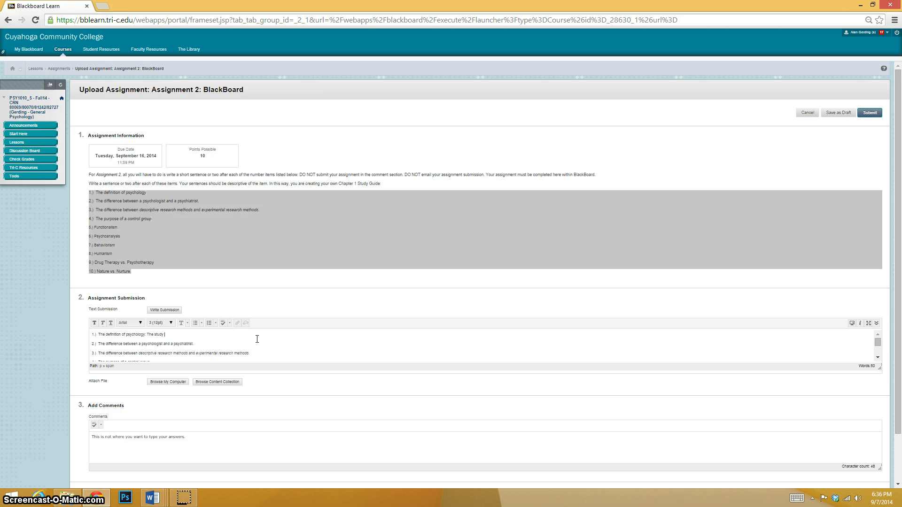
{"action": "type", "text": "of mental processes and"}
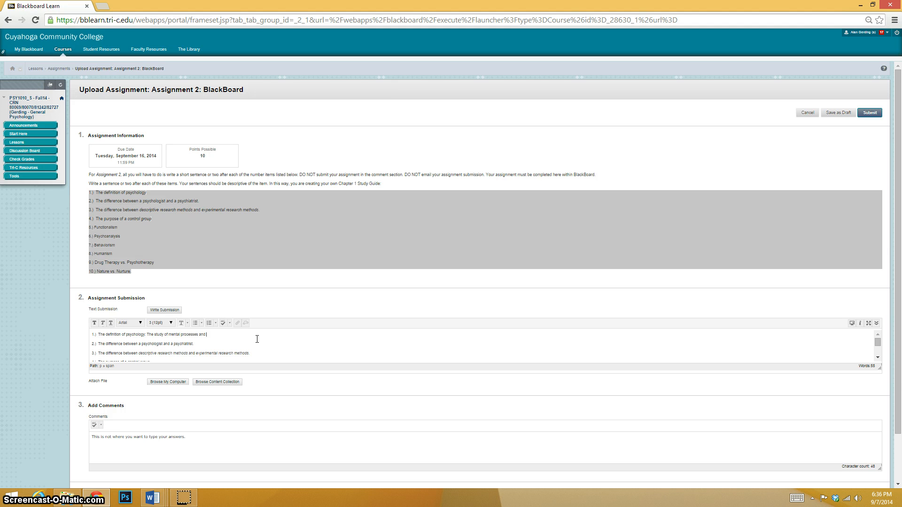
{"action": "type", "text": "behavior."}
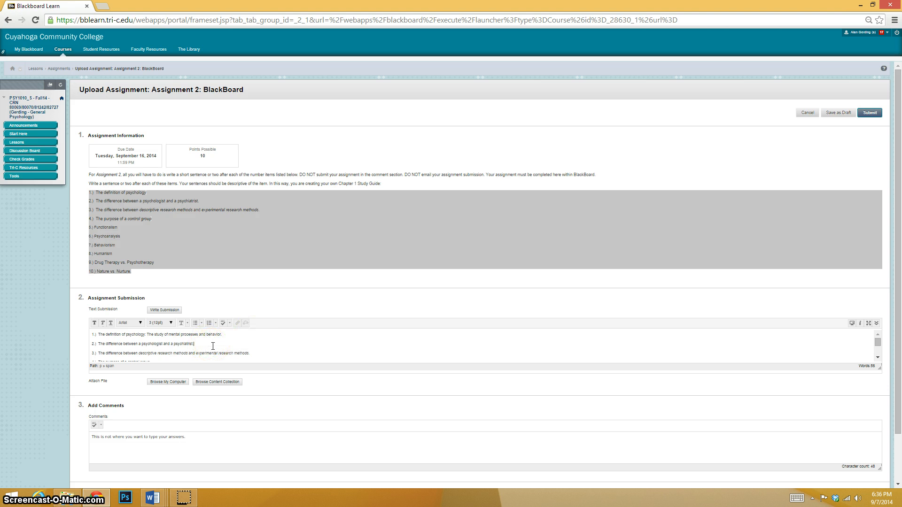
{"action": "type", "text": "Write asdlfj asl;dkfj asldkfja"}
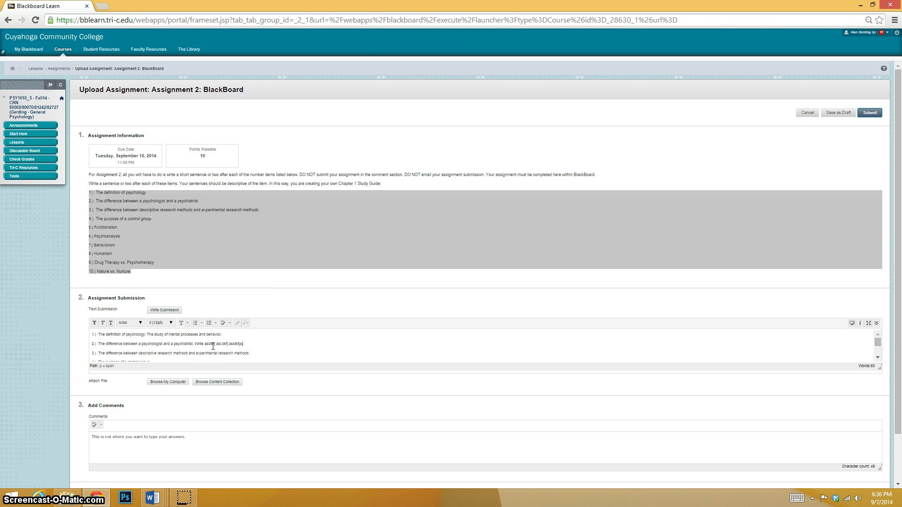
{"action": "scroll", "scroll_direction": "down", "scroll_amount": 3}
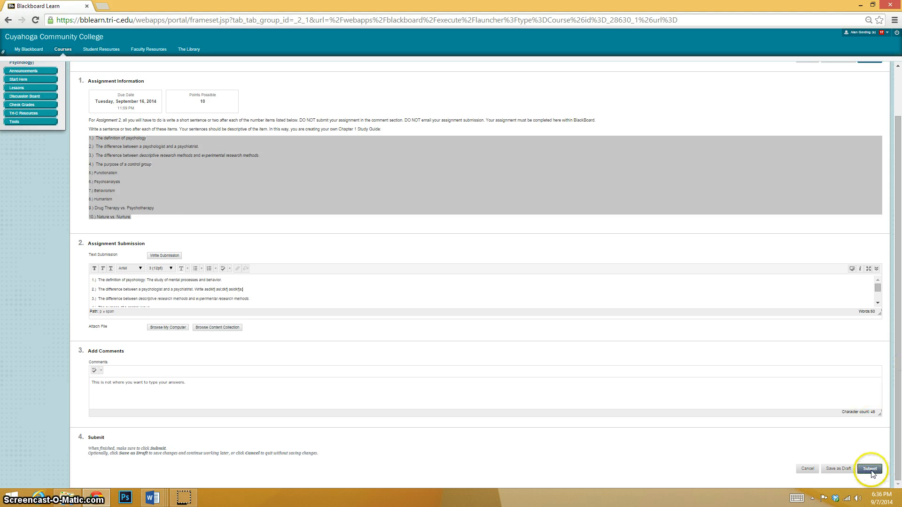
Step: Submit Assignment 2 with the typed answers, reaching its Review Submission History
{"action": "left_click", "coordinate": [869, 468]}
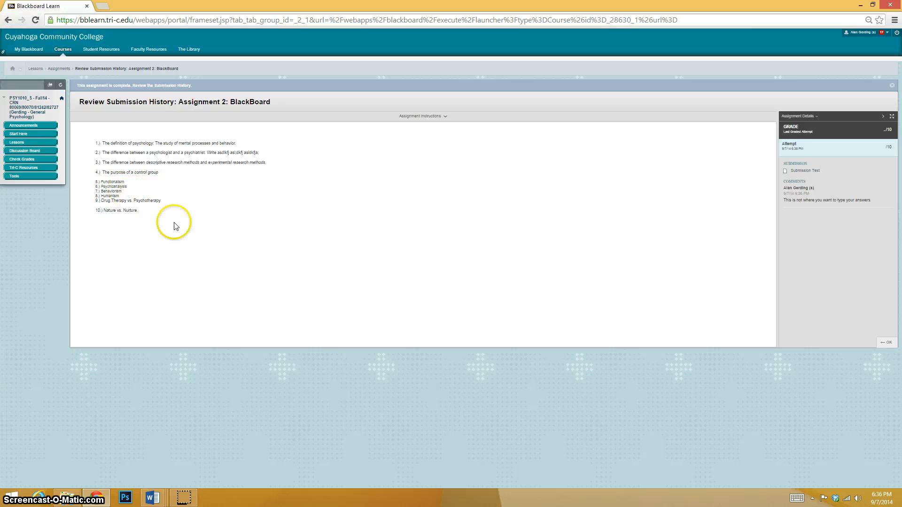
{"action": "mouse_move", "coordinate": [747, 280]}
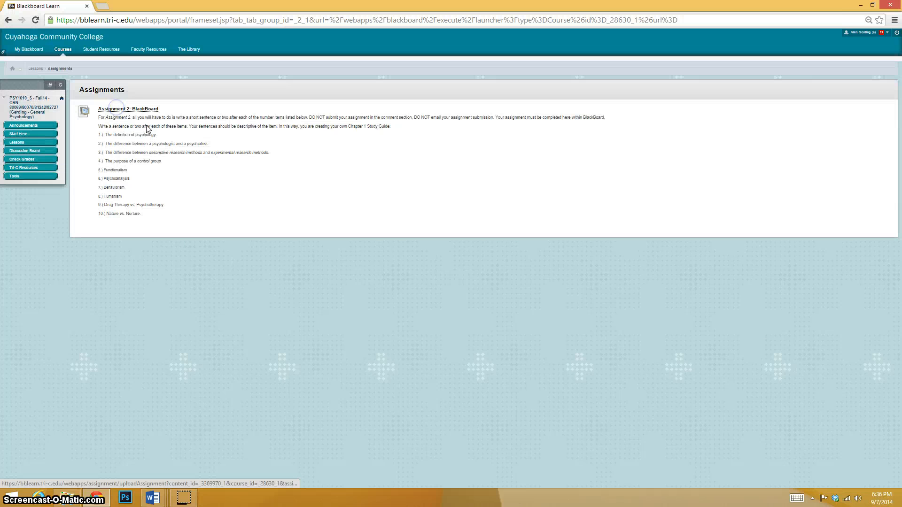
Step: Reopen Assignment 2: BlackBoard to show its Review Submission History with the answers and comment
{"action": "left_click", "coordinate": [127, 109]}
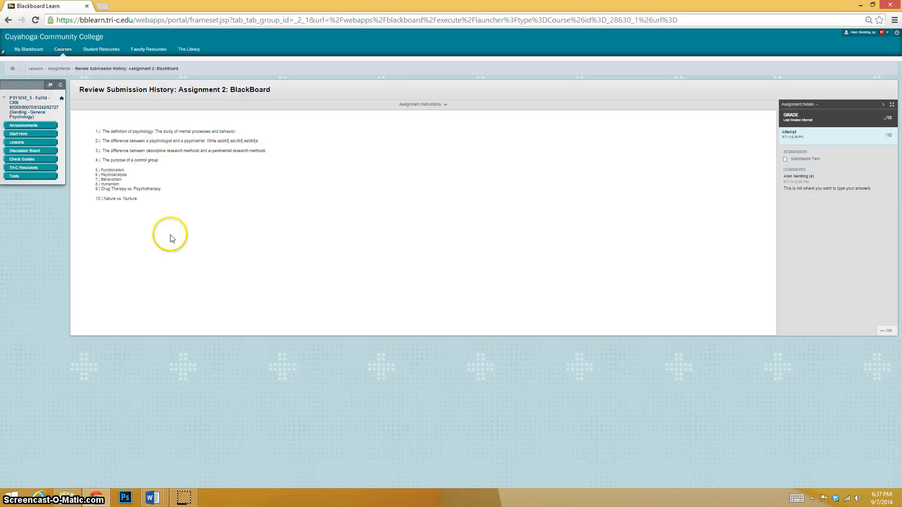
{"action": "mouse_move", "coordinate": [378, 264]}
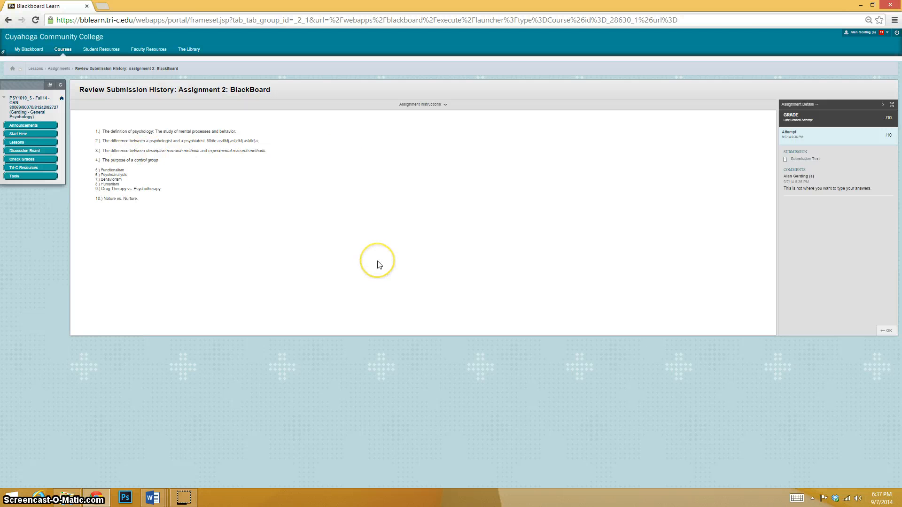